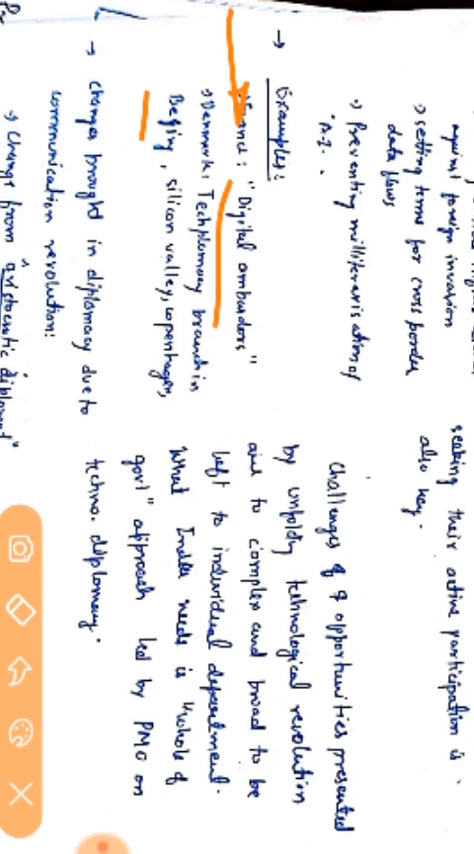
Scroll the notes down to the 'Change brought in diplomacy due to communication revolution' section.
left_click_drag(130, 210, 110, 400)
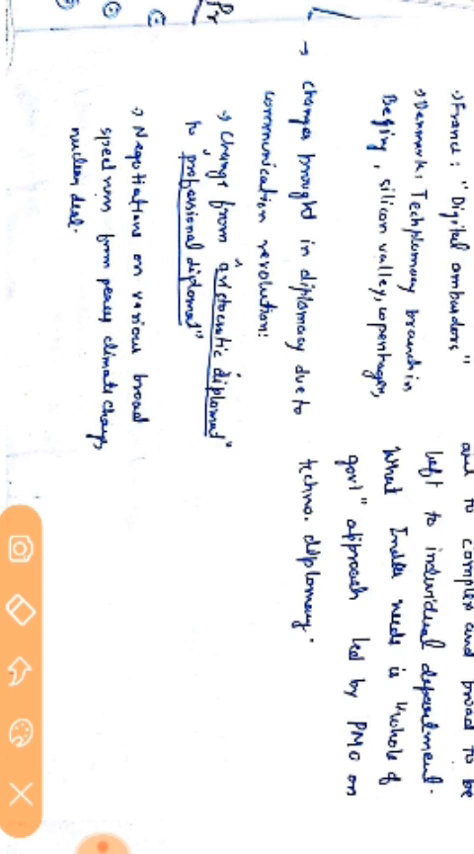
left_click_drag(224, 224, 224, 490)
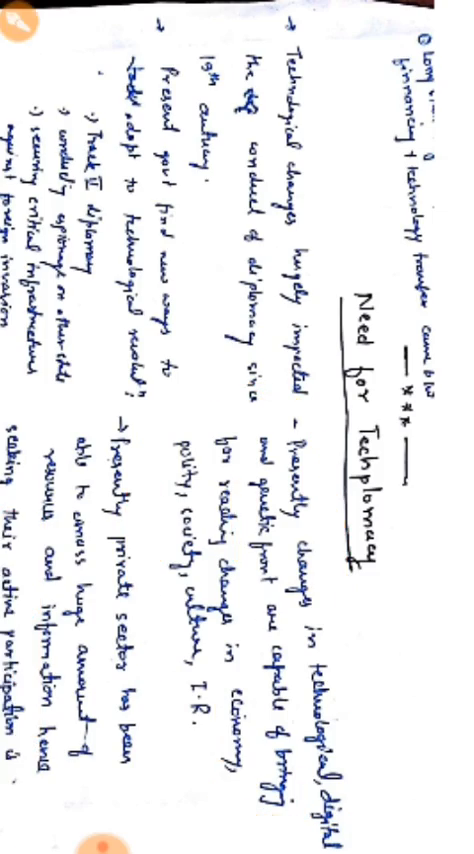
Underline 'technological revolution' in orange within the challenges and opportunities paragraph.
scroll("down", 3)
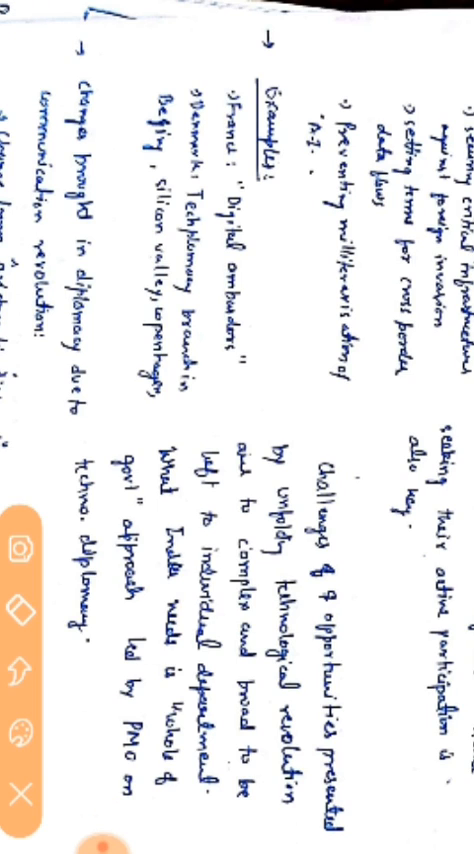
left_click_drag(262, 598, 272, 804)
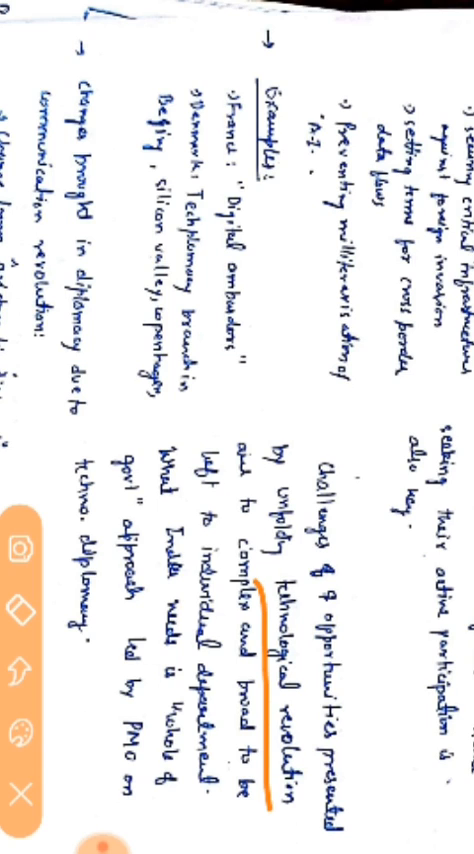